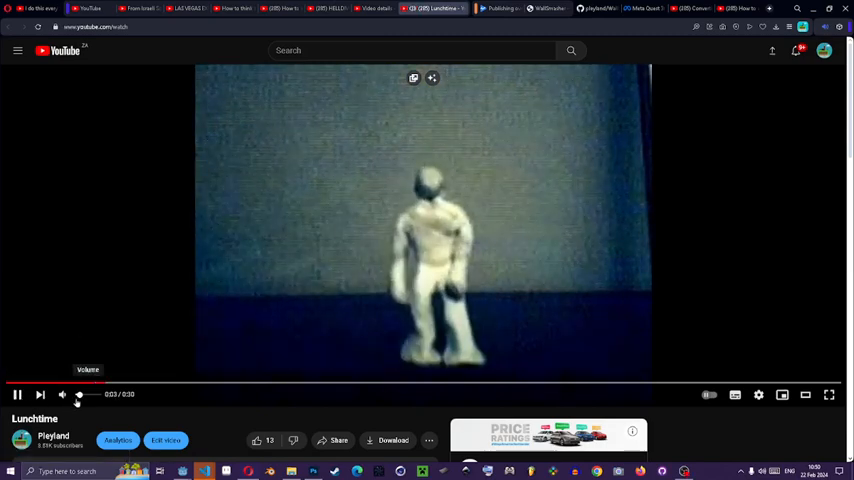
- Pause the claymation video of the white clay figure in the YouTube player
left_click(62, 394)
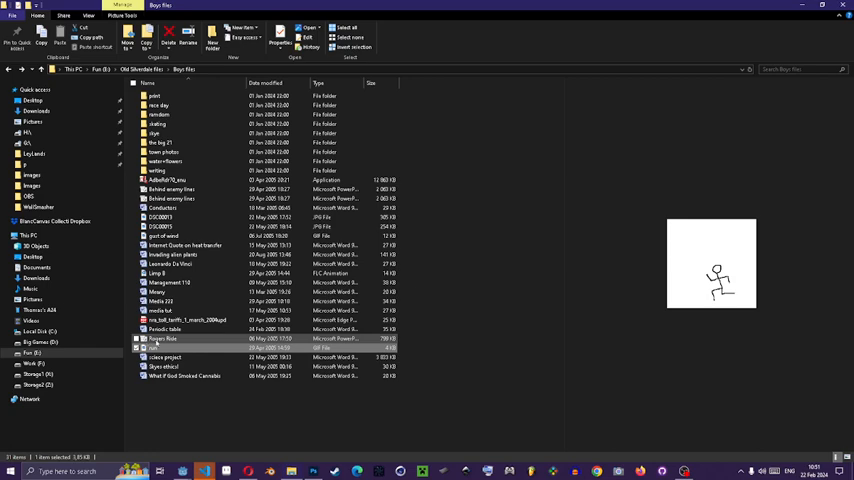
mouse_move(164, 226)
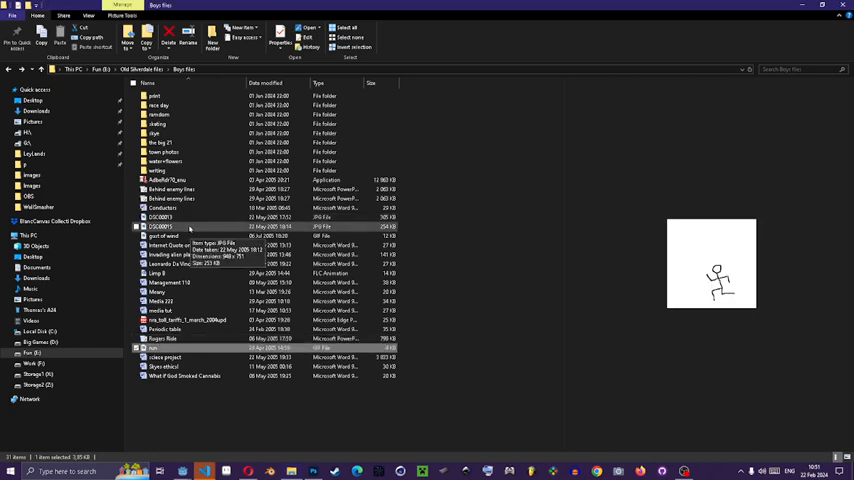
- View the cartoon face drawing full size in Photos, close it, and select the presentation file near the list bottom
left_click(164, 236)
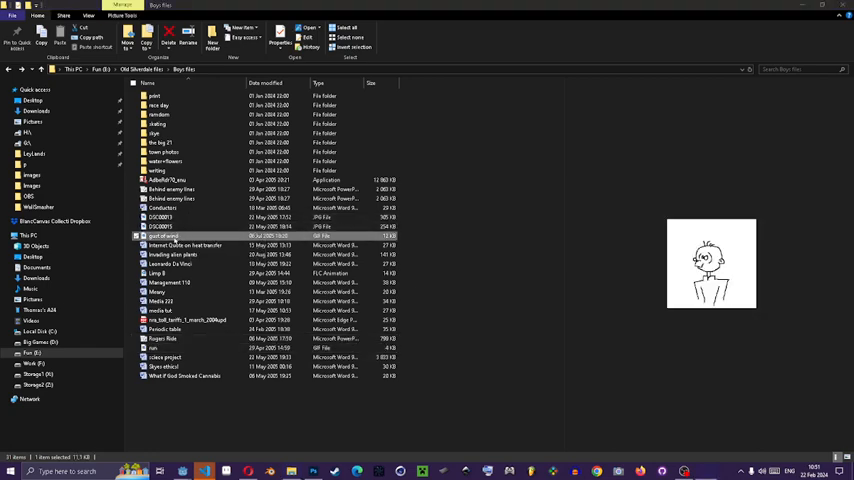
double_click(164, 236)
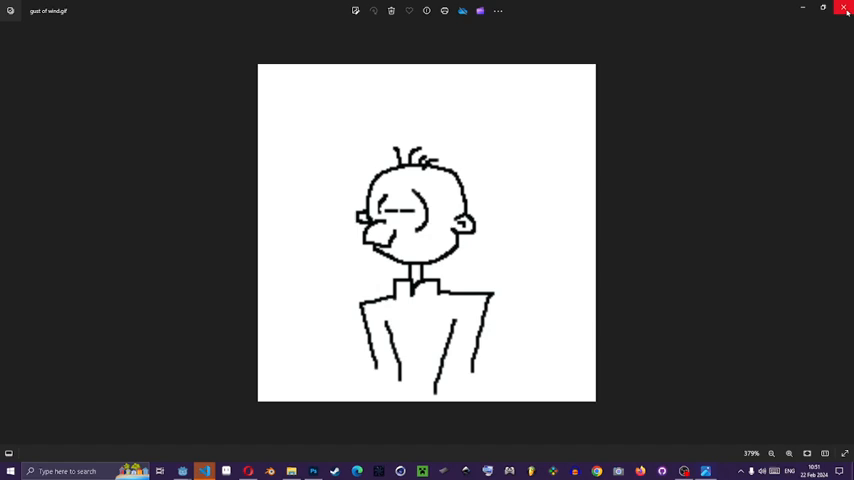
left_click(846, 8)
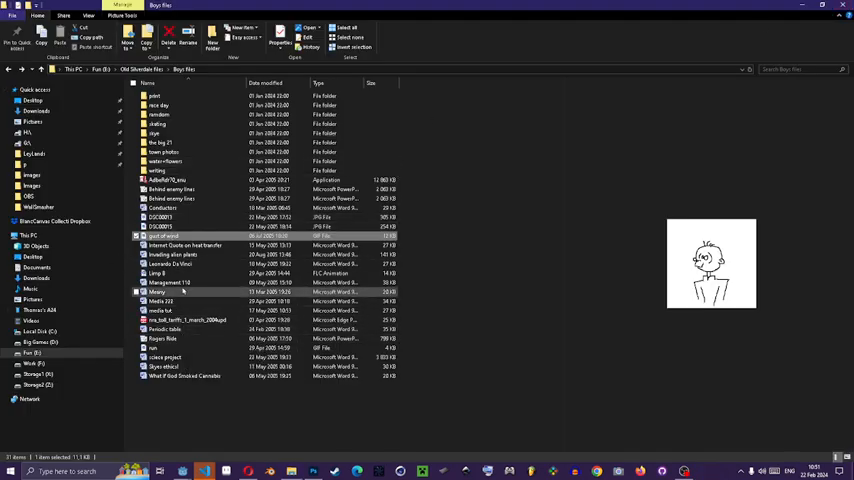
left_click(164, 338)
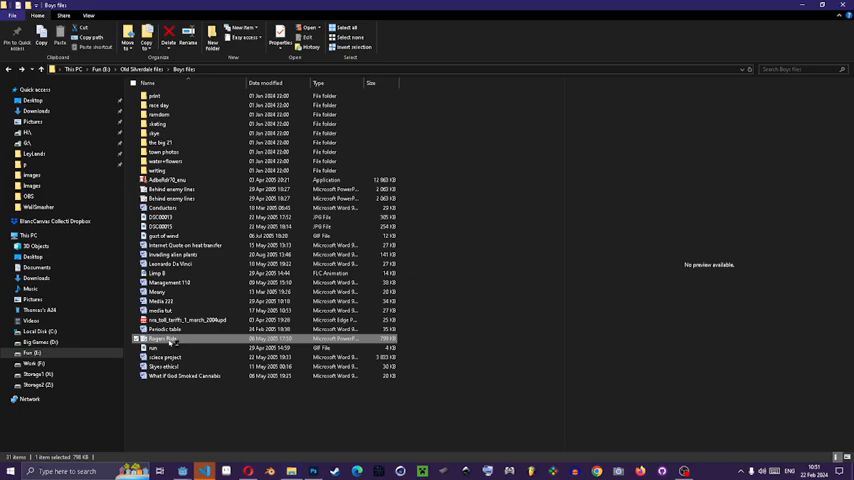
- Open the green jeep presentation in Impress and start it as a slide show
double_click(168, 338)
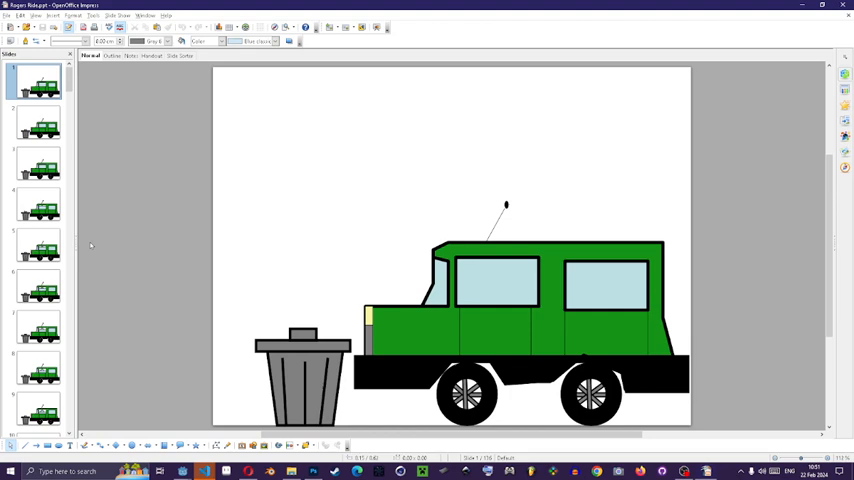
mouse_move(396, 220)
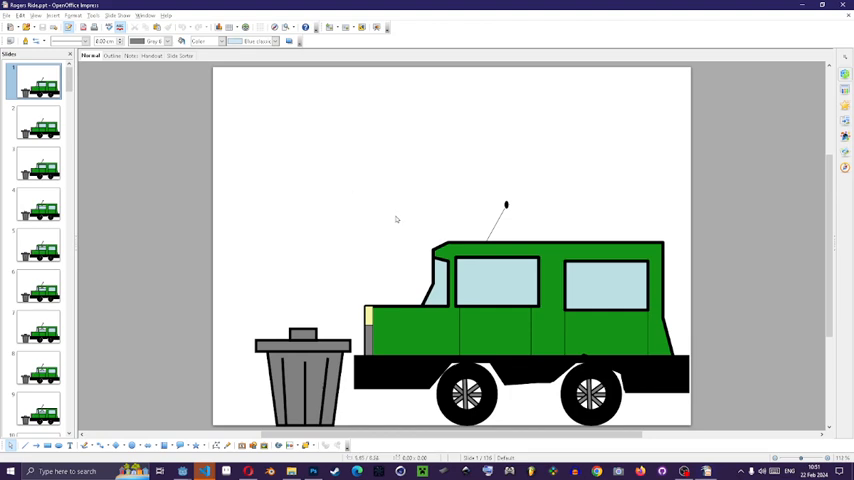
mouse_move(408, 224)
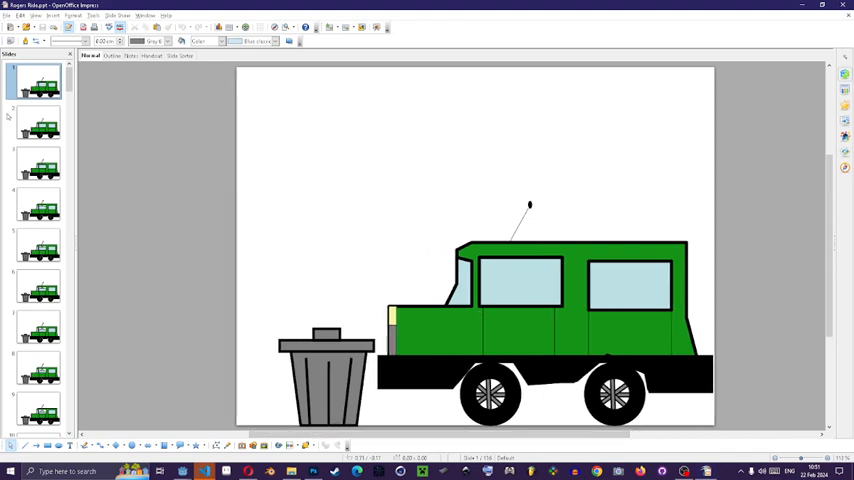
left_click(52, 16)
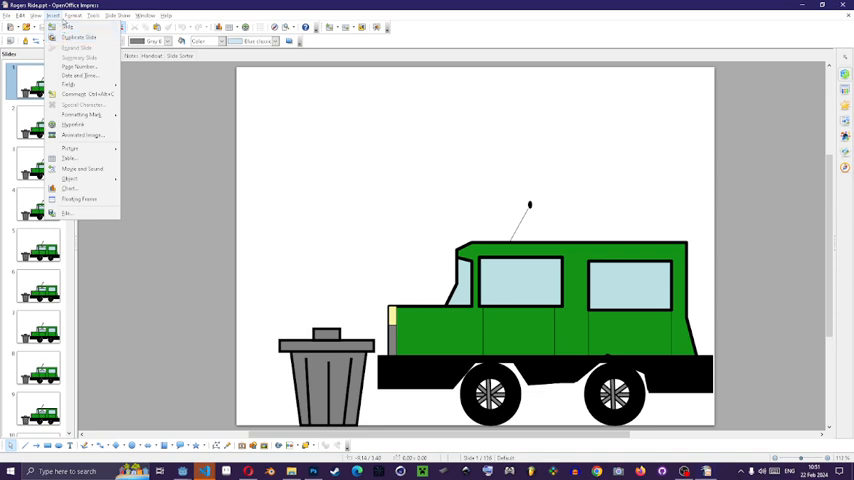
left_click(120, 16)
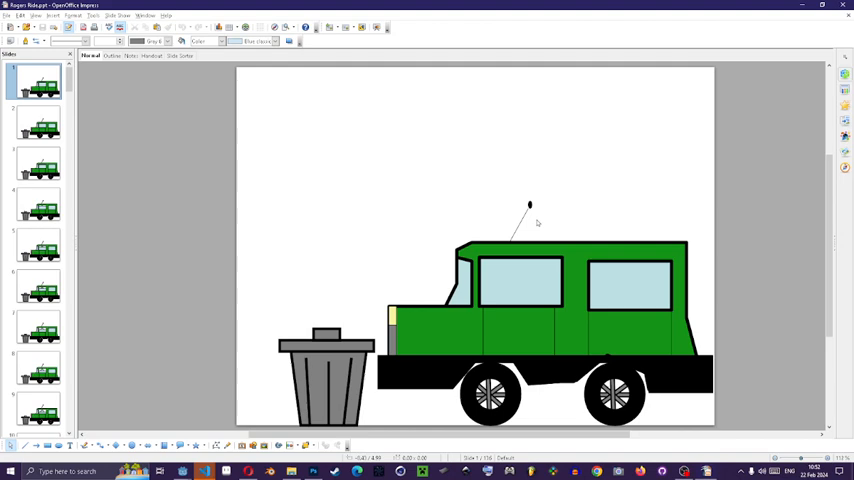
mouse_move(292, 470)
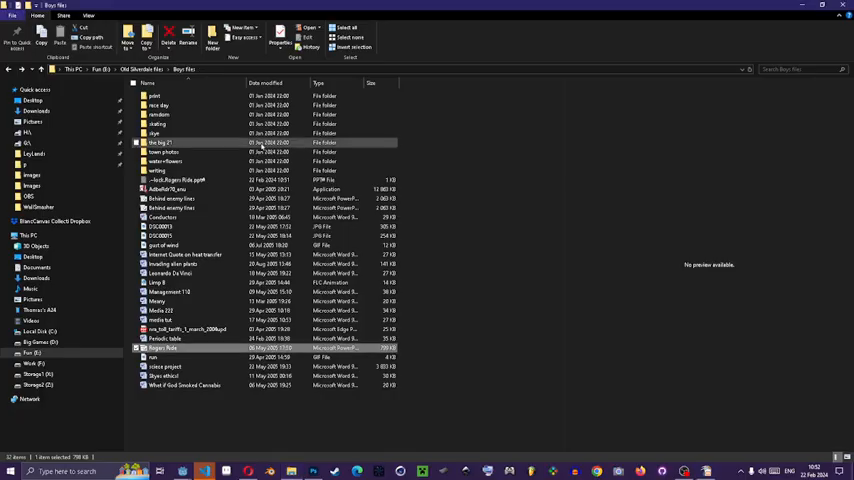
- Open the animation file just below the folders to play it
left_click(180, 198)
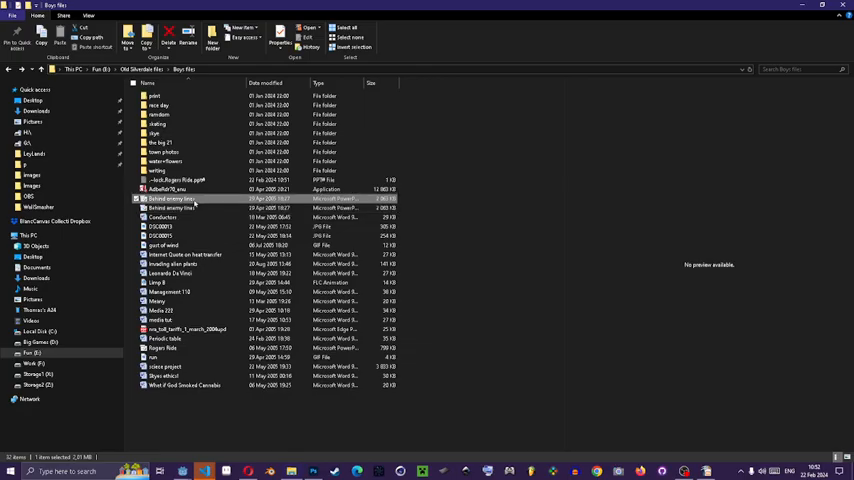
double_click(172, 198)
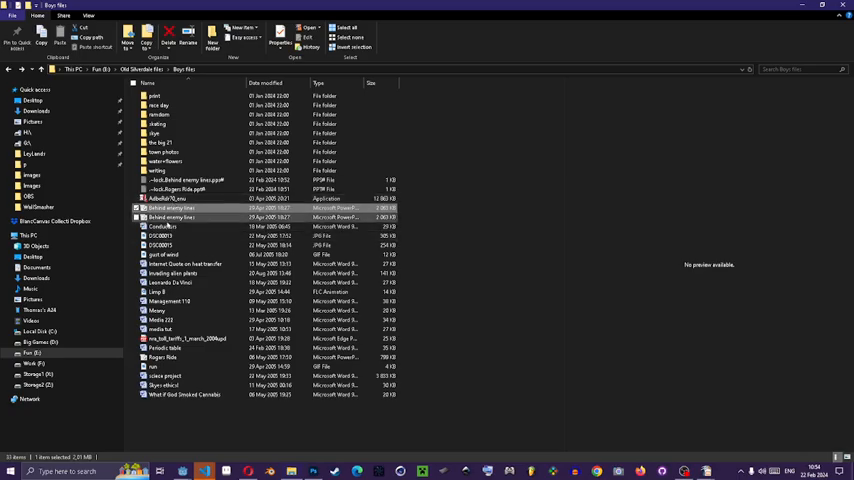
- Open the next old animation presentation to play it
double_click(170, 216)
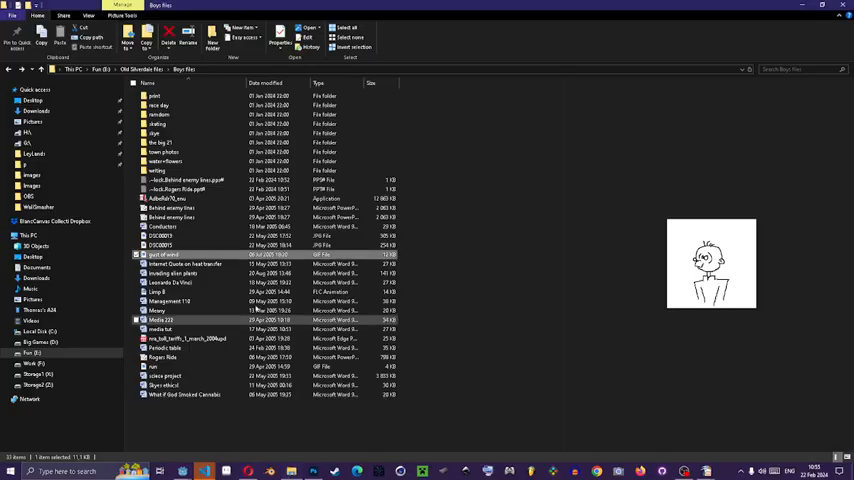
- Preview the face drawing and the hand-drawn bar chart, then select the presentation files near the top
left_click(164, 356)
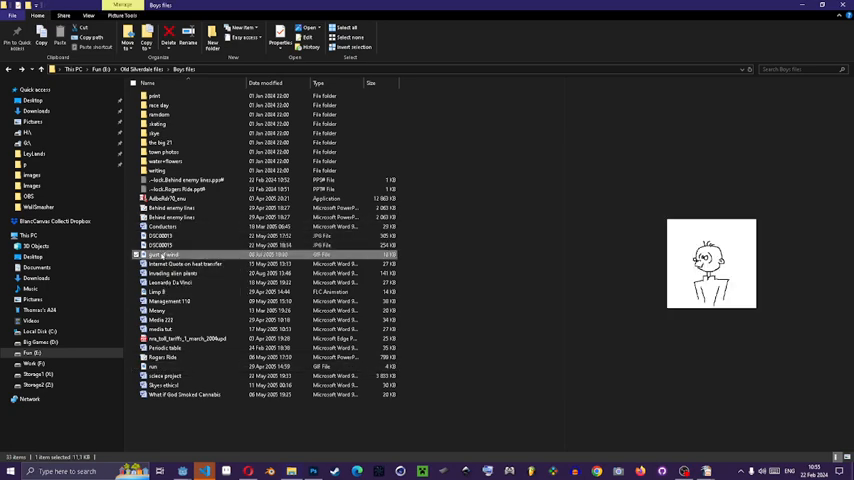
left_click(160, 236)
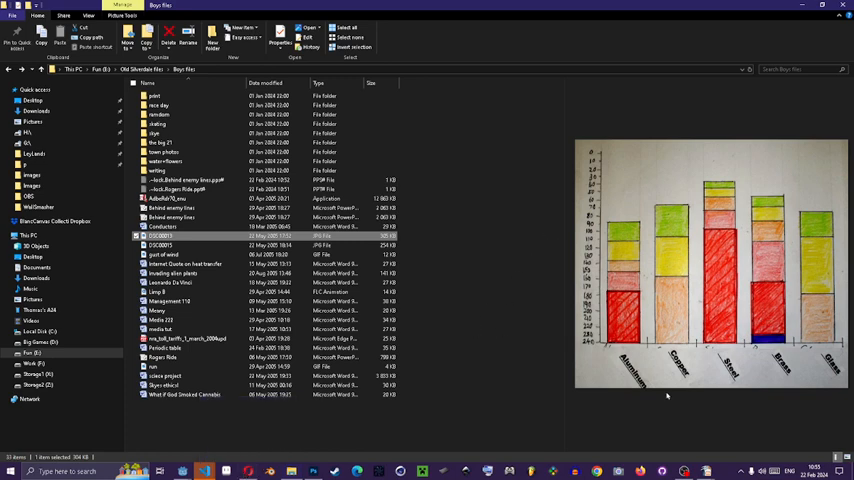
mouse_move(684, 470)
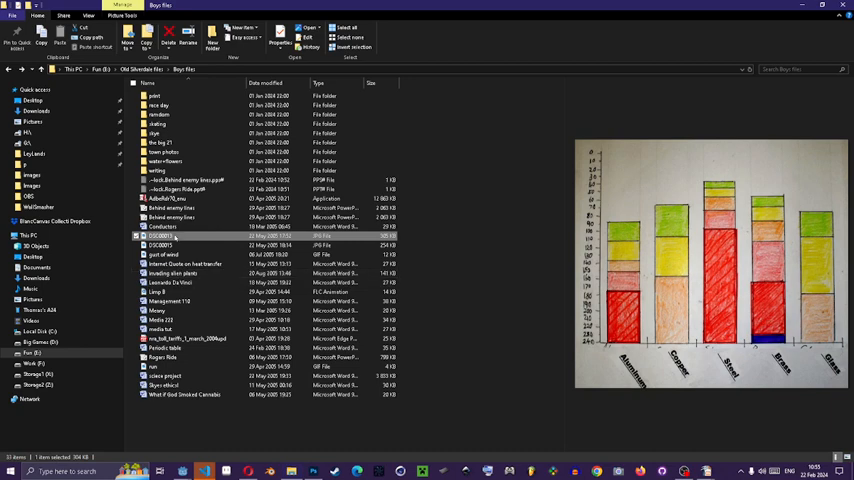
left_click(164, 198)
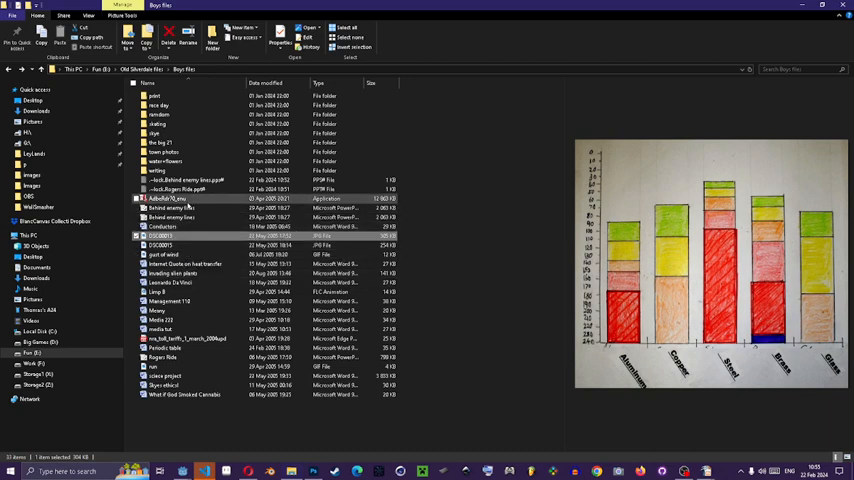
left_click(170, 208)
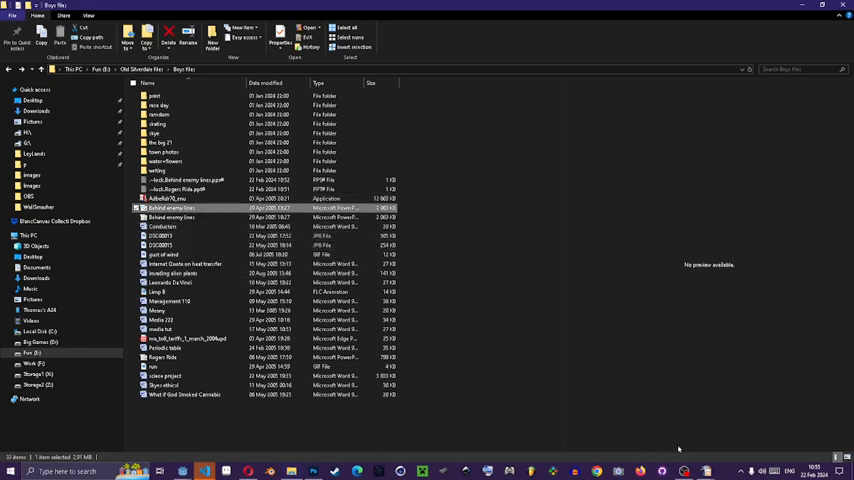